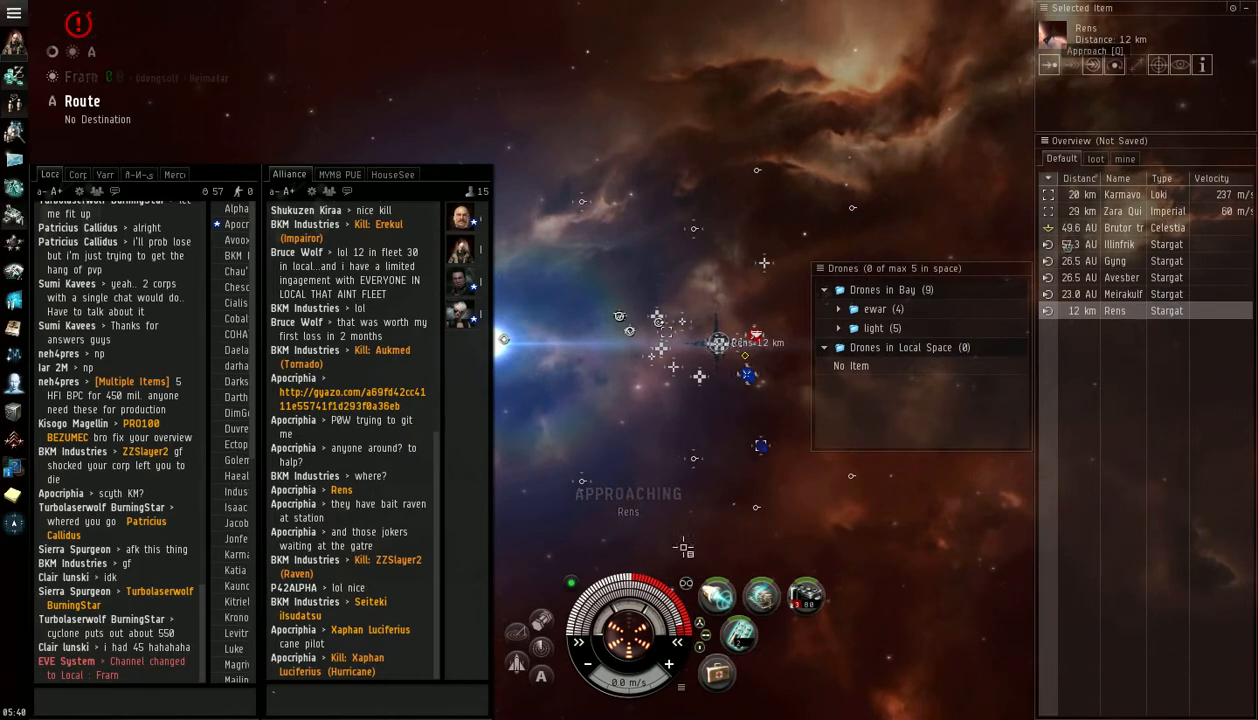
Launch the five Hobgoblin II light drones from the drone bay into local space.
click(760, 596)
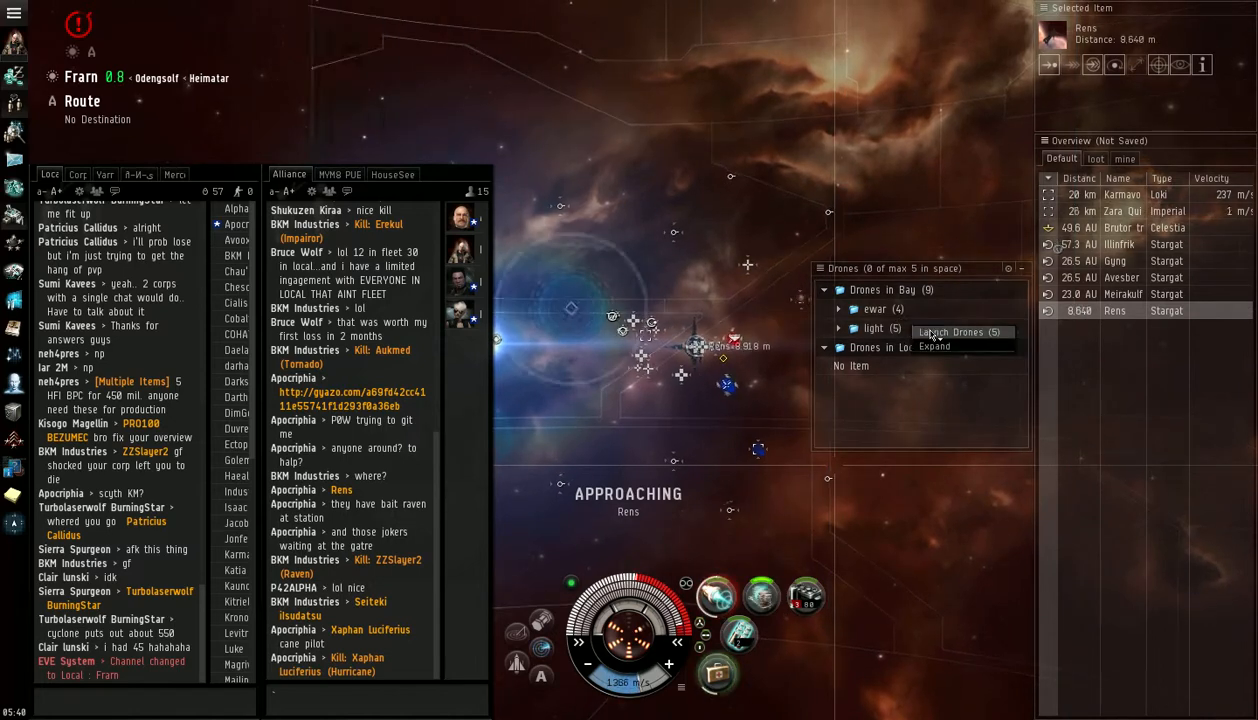
click(954, 332)
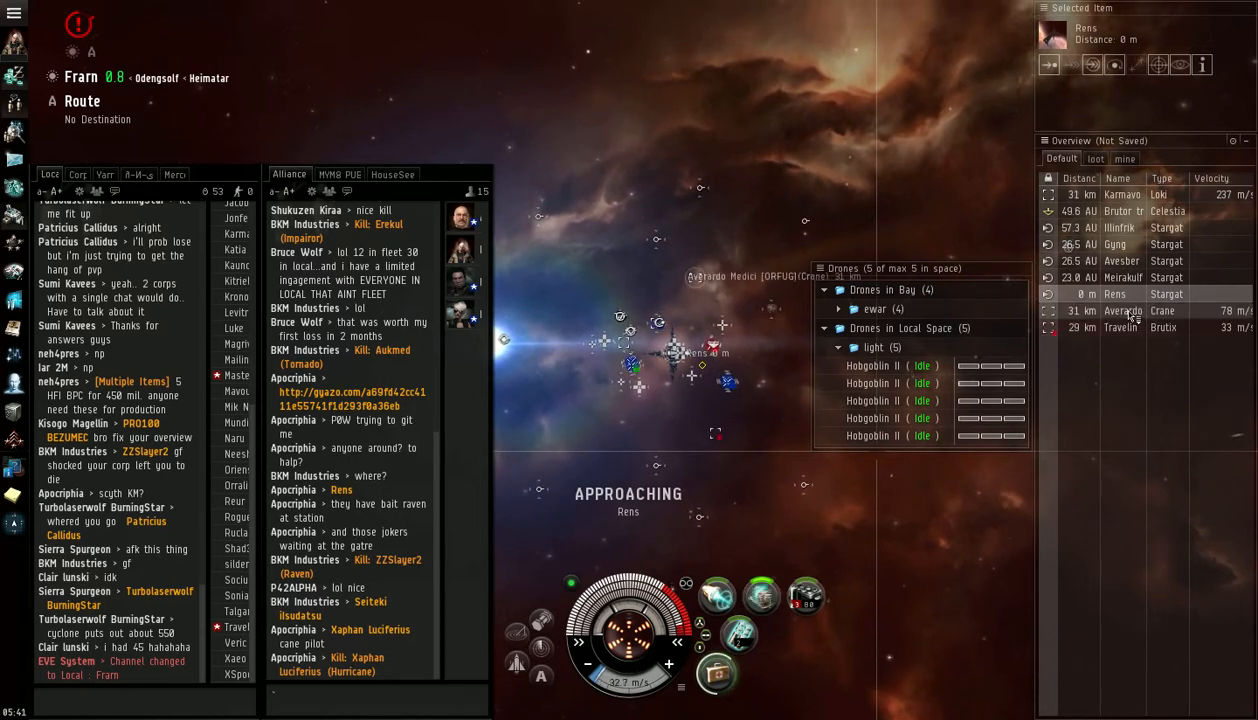
Lock Travelin Woody's Brutix, orbit it and let the drones destroy it down to his capsule.
click(1120, 328)
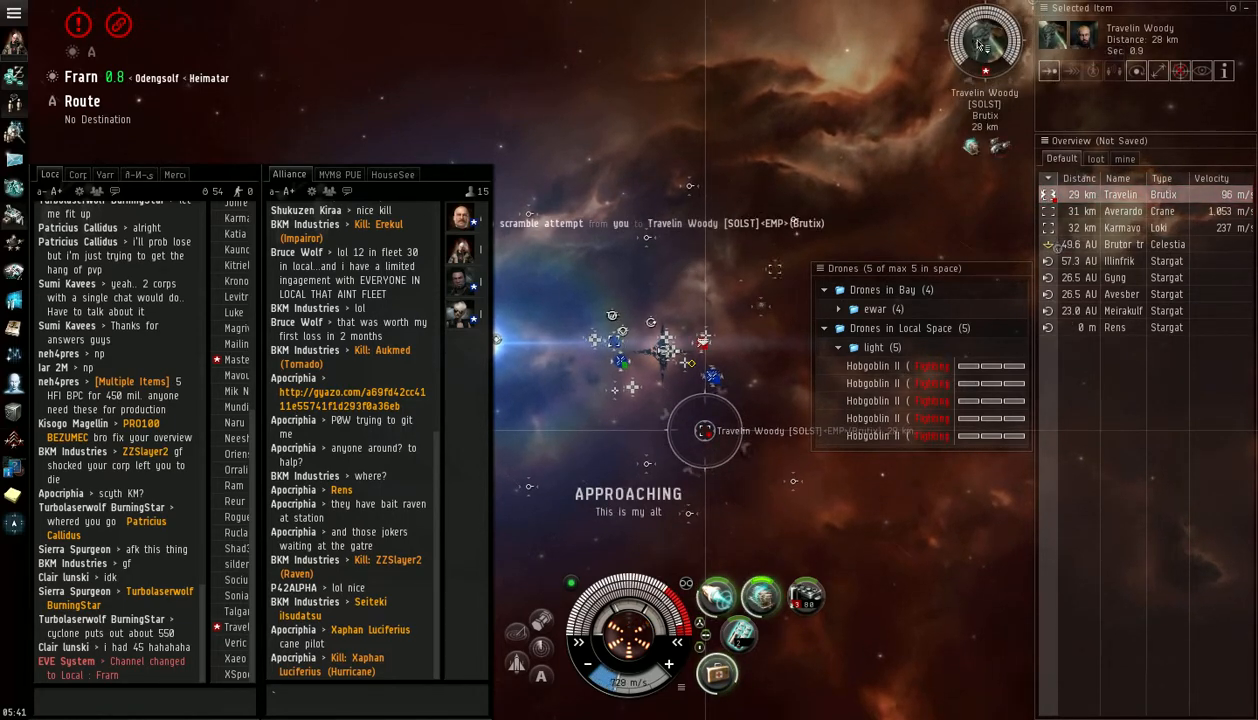
right_click(984, 42)
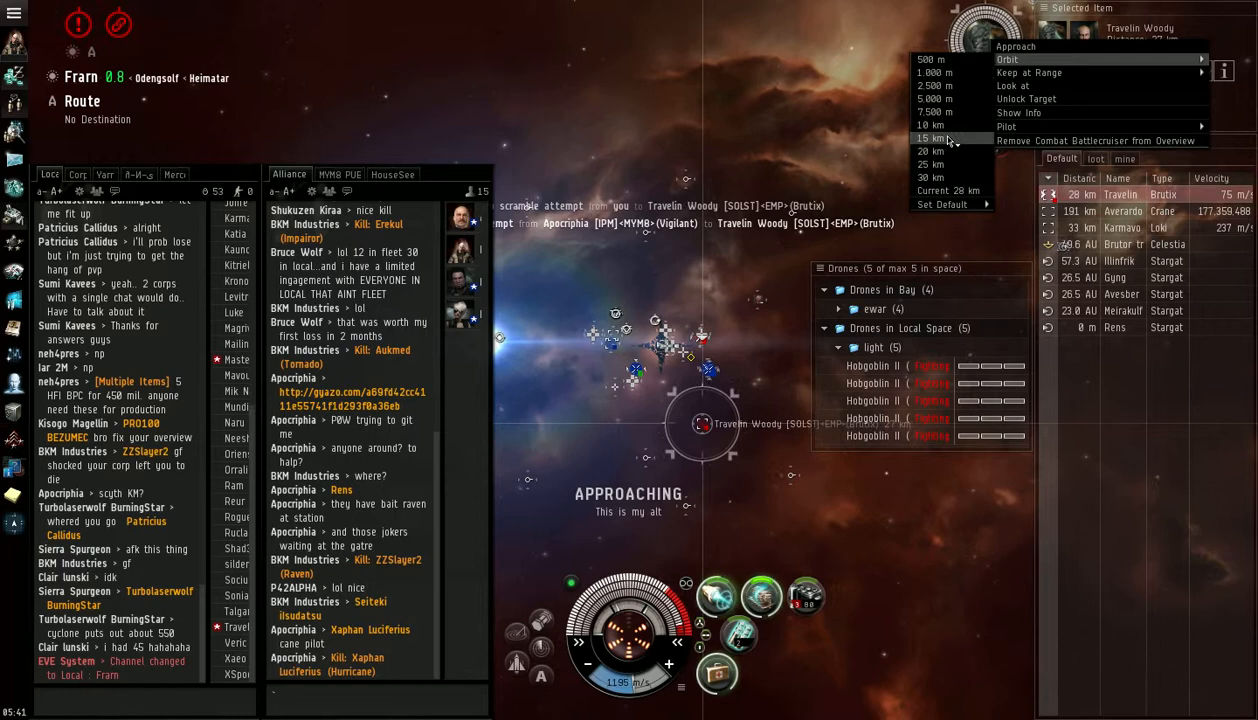
click(930, 138)
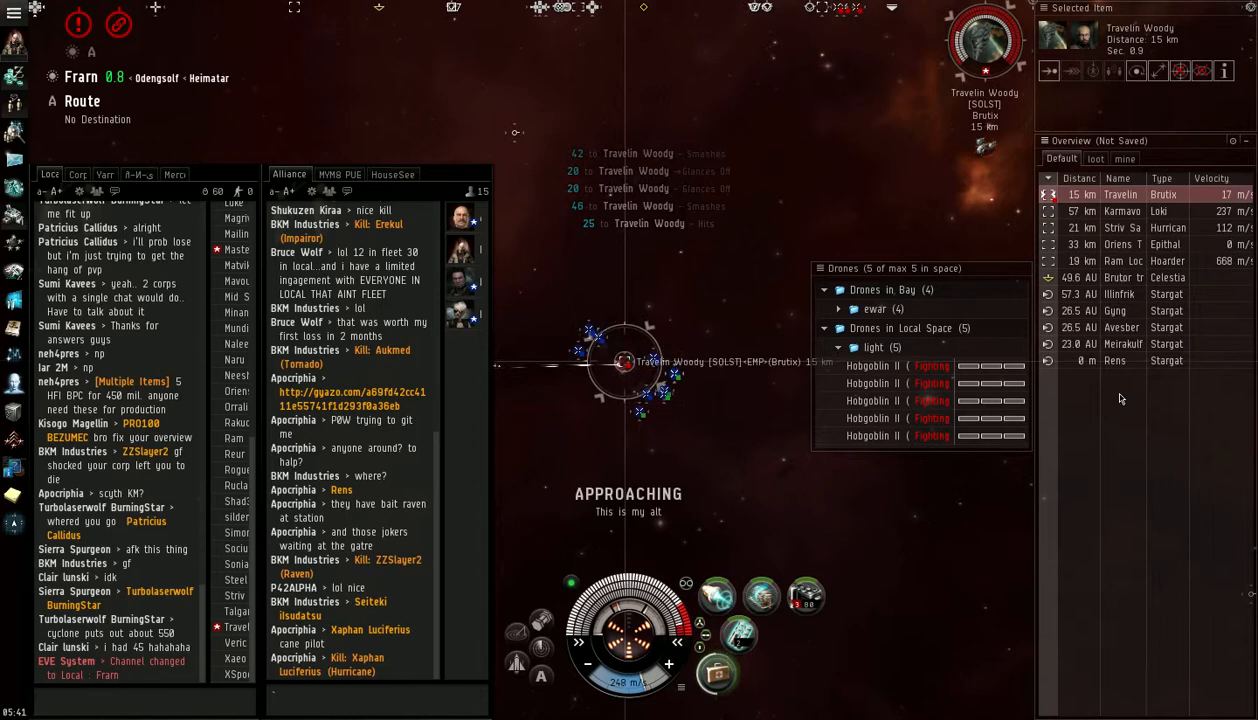
right_click(984, 42)
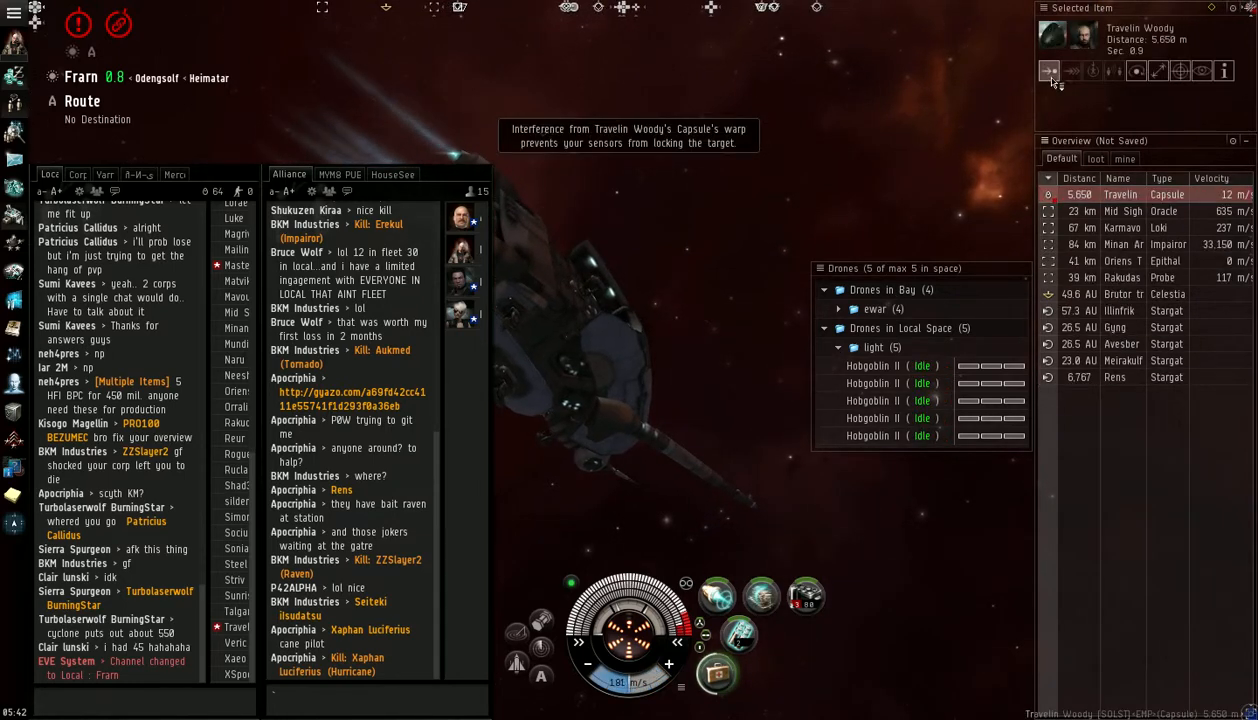
Approach the Brutix wreck and bring up the BKM Industries character sheet's recent kills.
click(1180, 72)
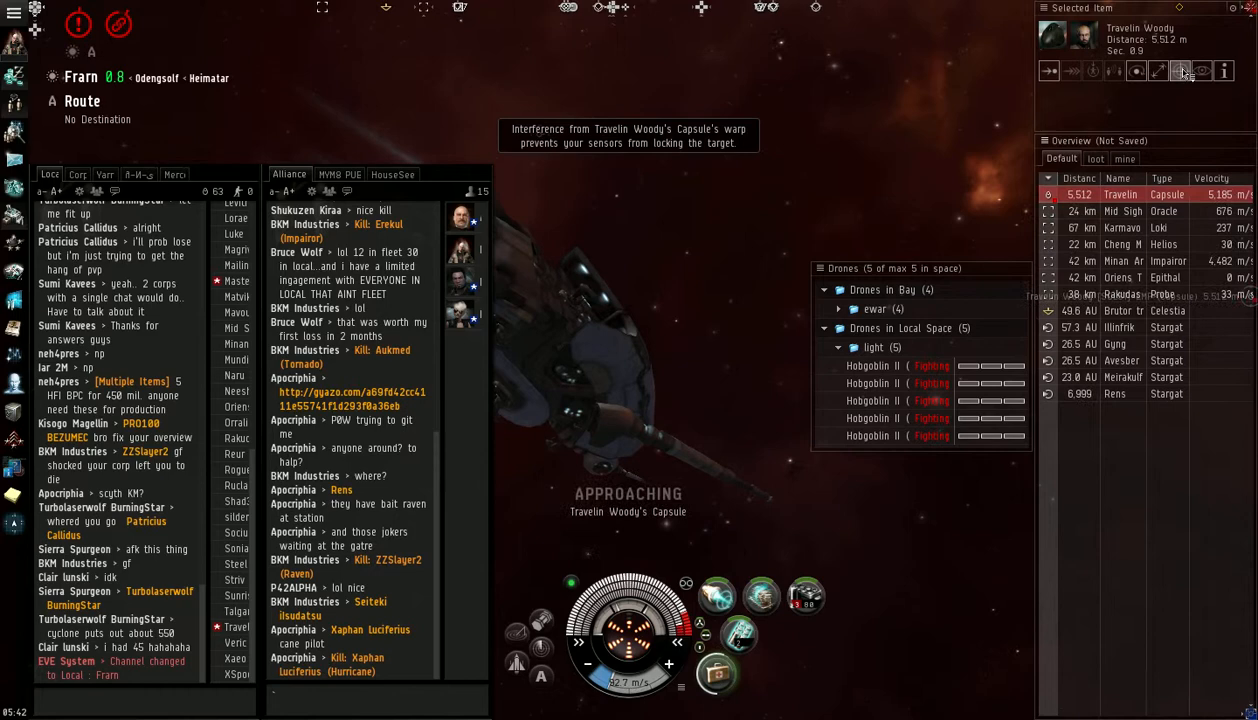
right_click(900, 328)
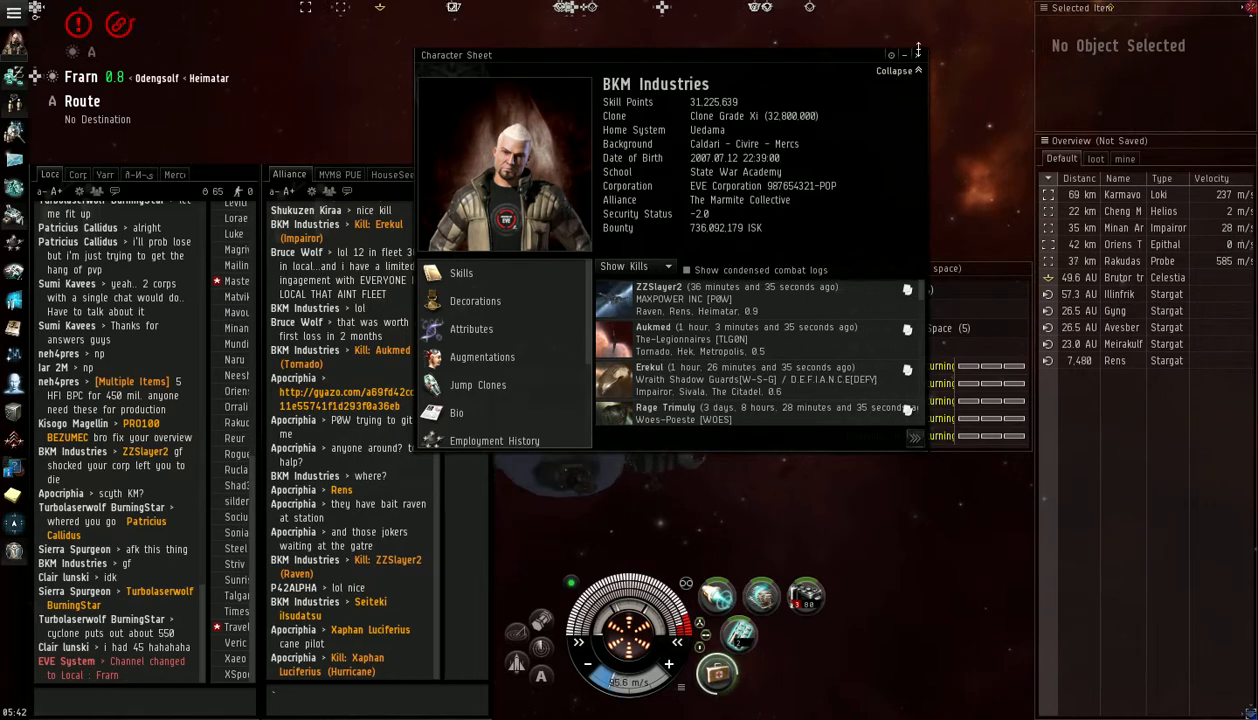
click(916, 56)
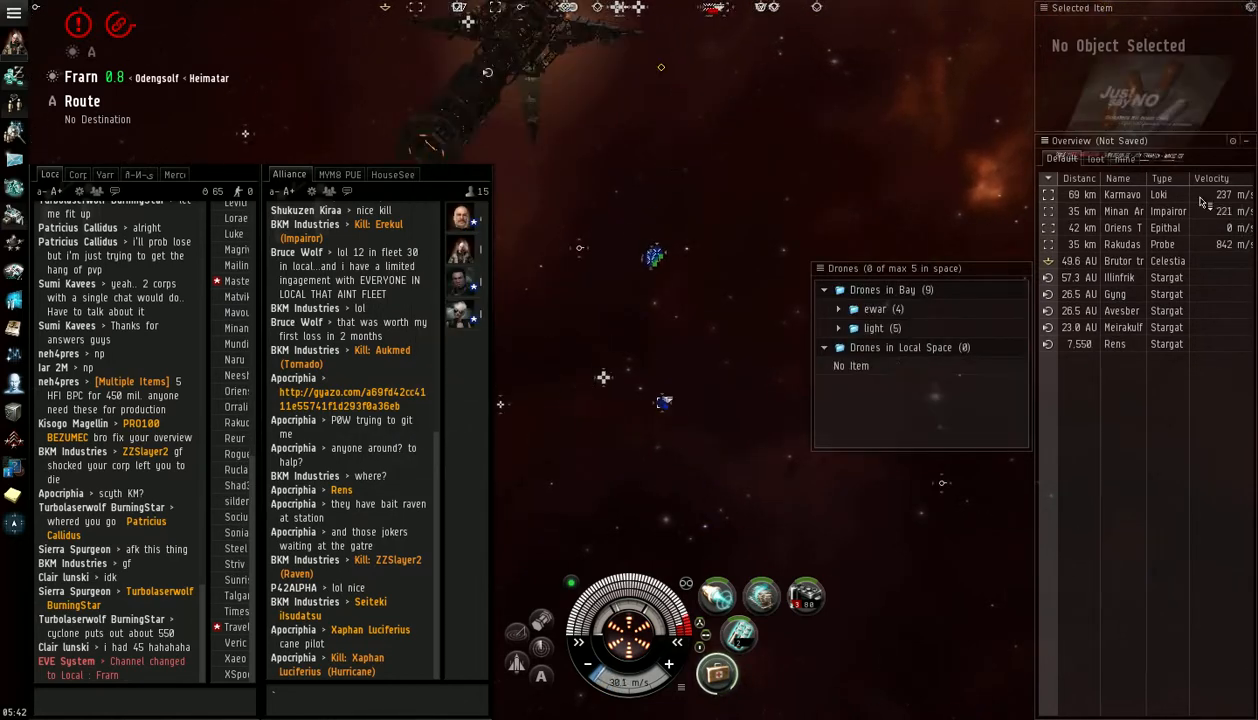
right_click(1114, 344)
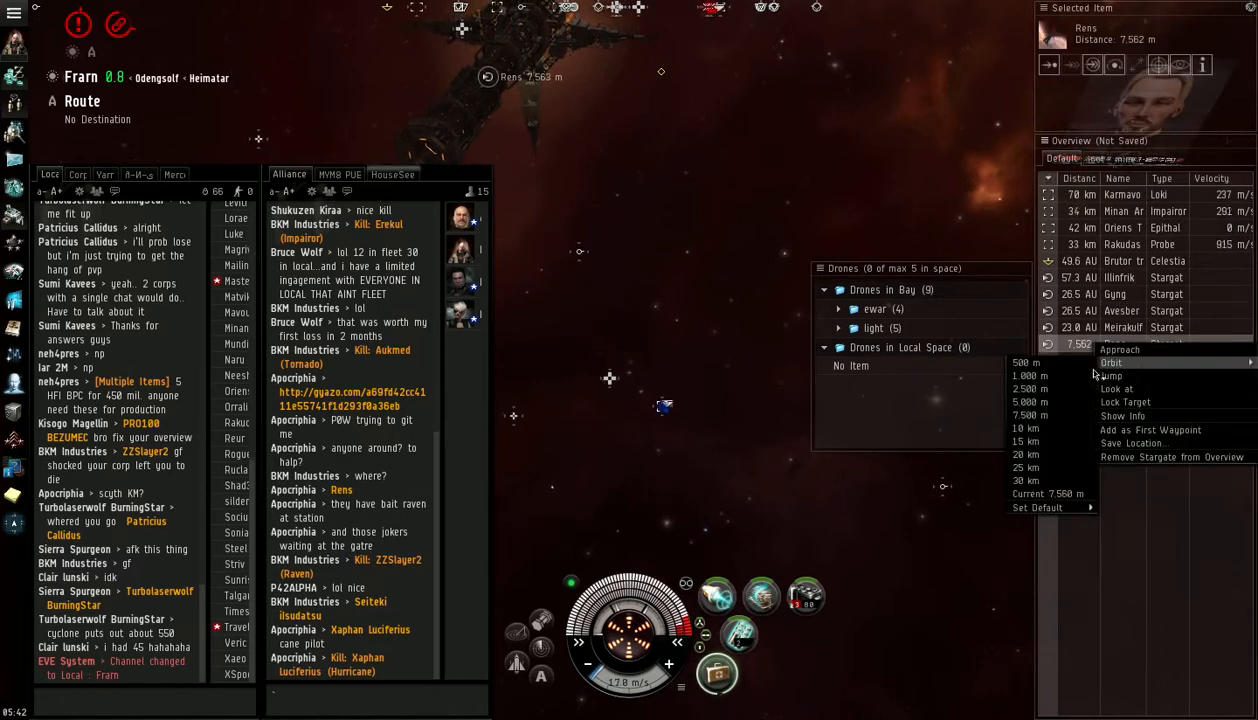
click(1032, 376)
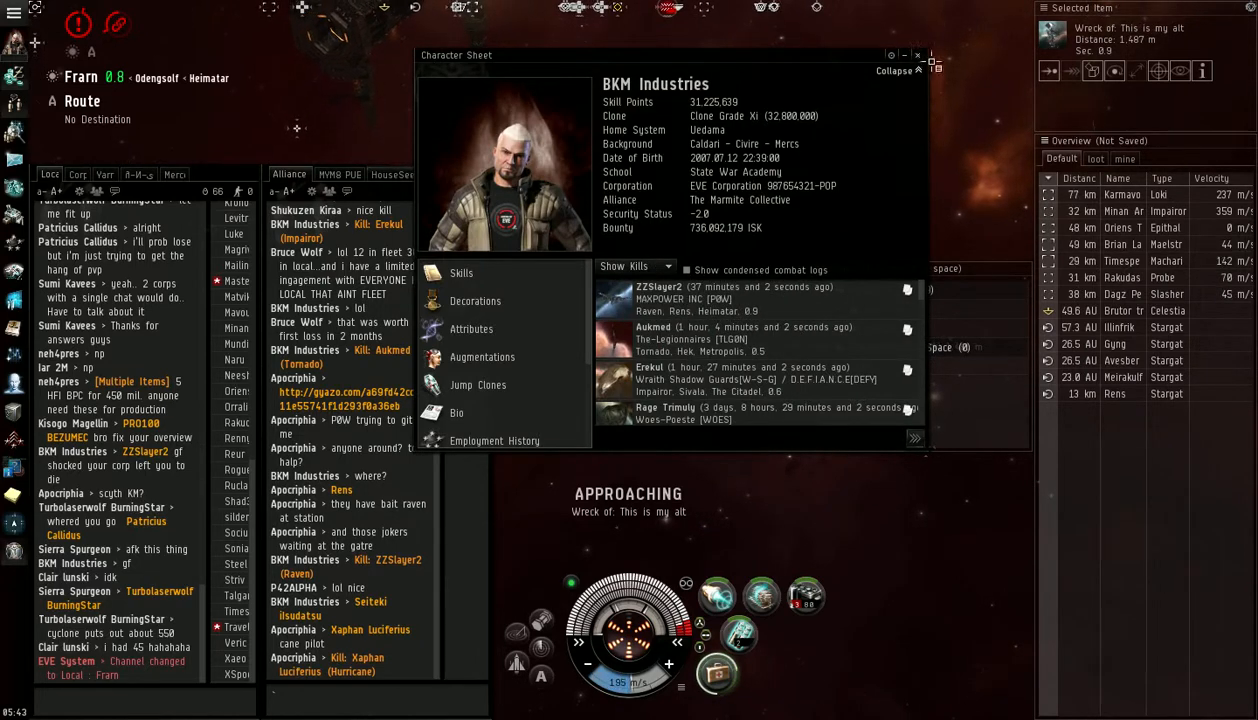
Open the Kill: Travelin Woody (Brutix) report from the chat link, listing parties and fitting.
click(916, 56)
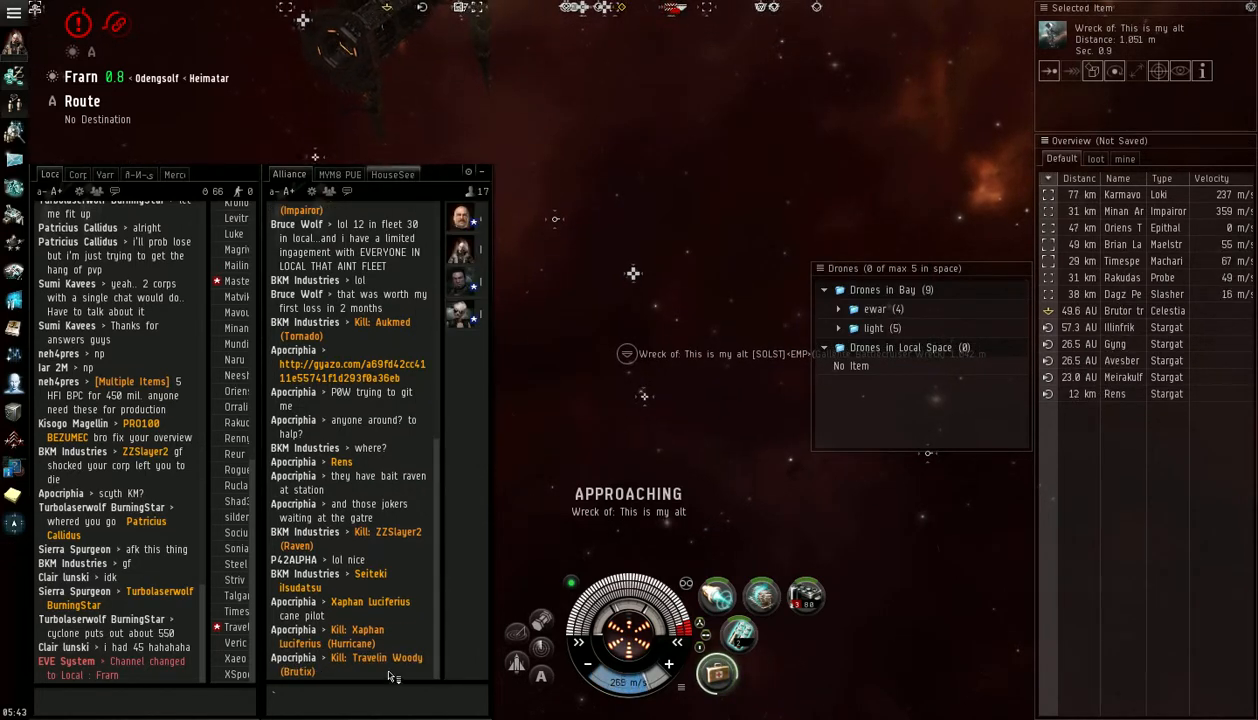
click(378, 656)
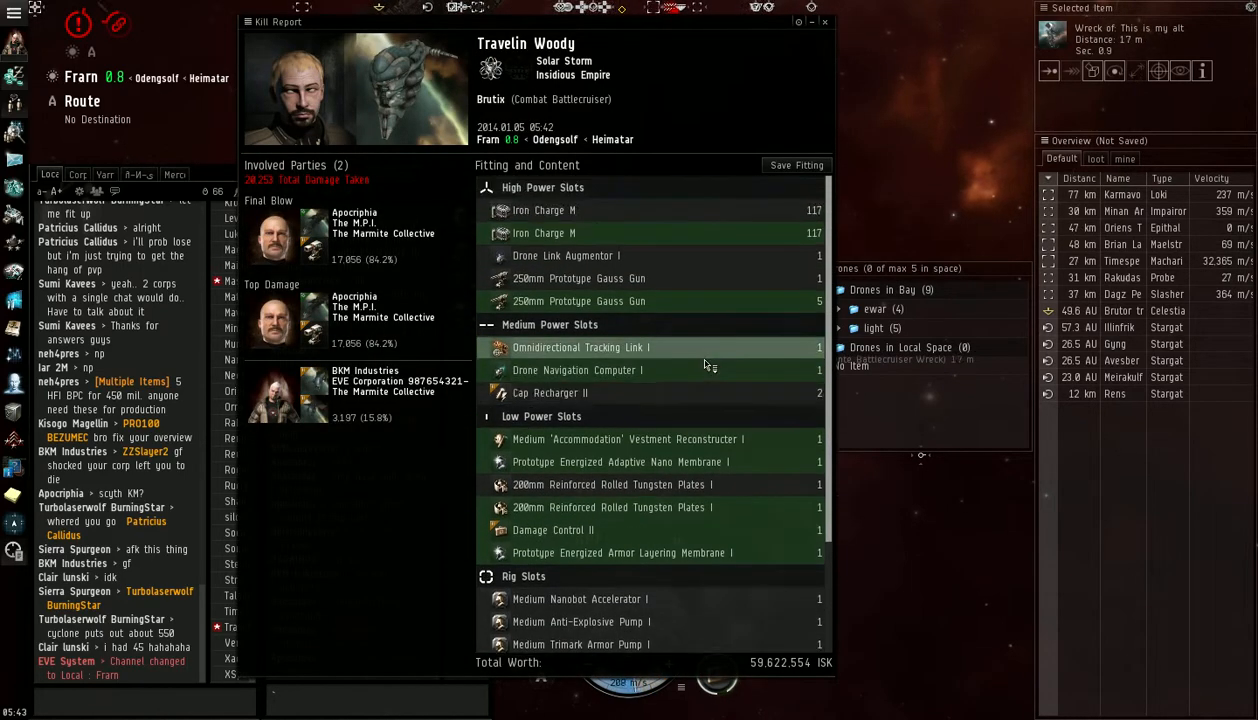
right_click(1116, 392)
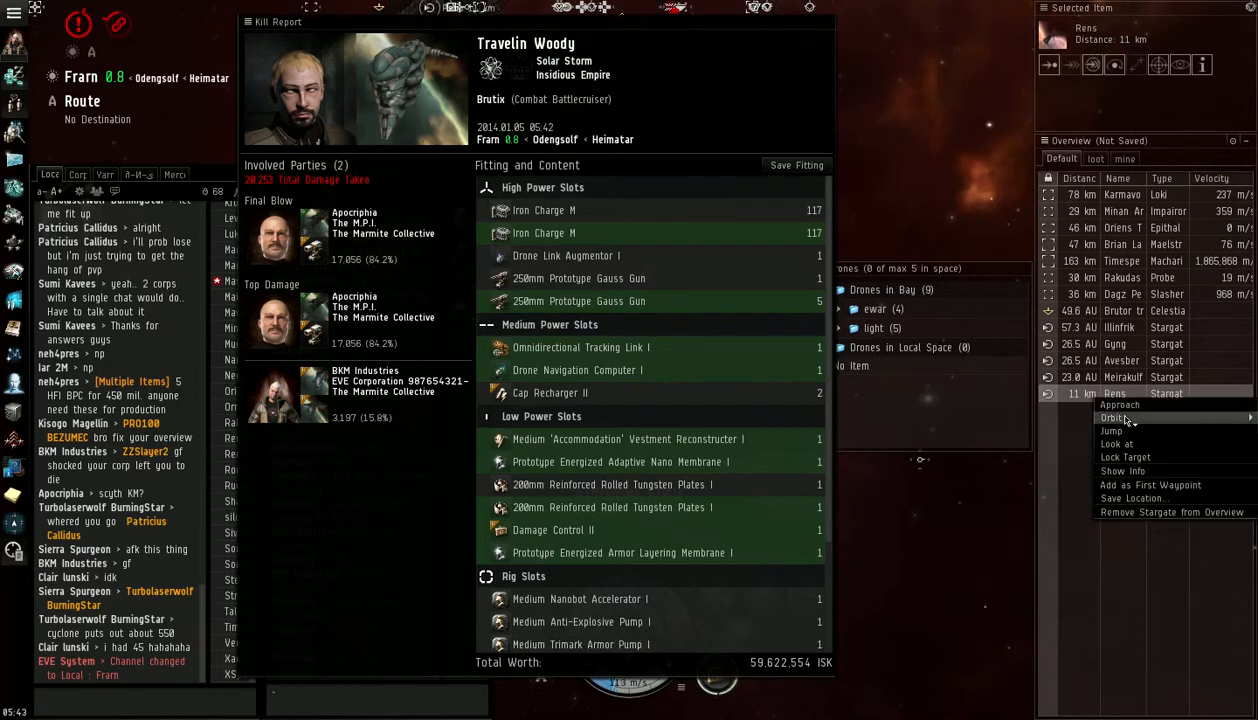